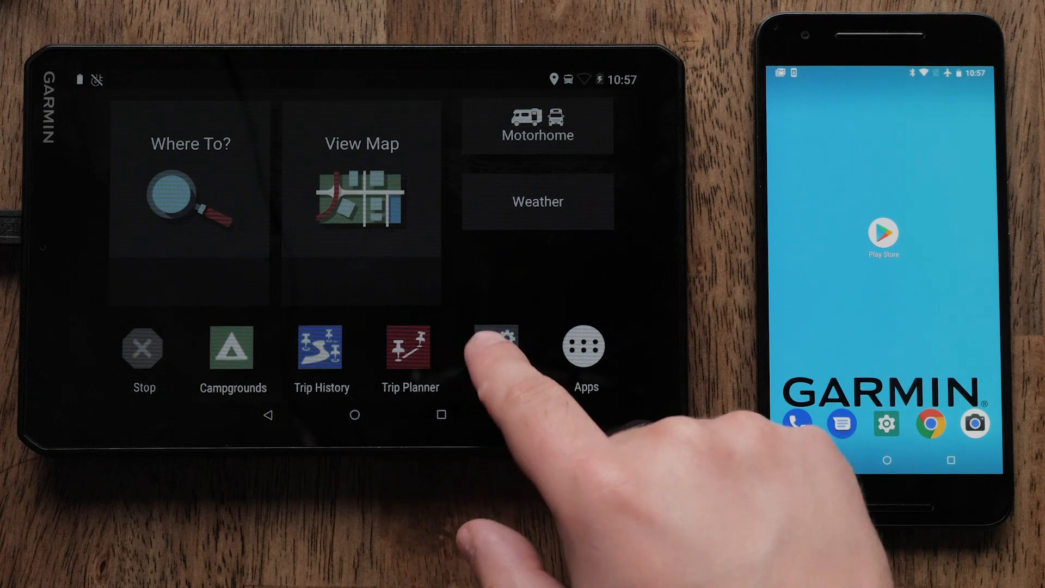
Switch Bluetooth on under the navigator's Settings > Wireless Networks > Bluetooth
{"action": "left_click", "coordinate": [495, 347]}
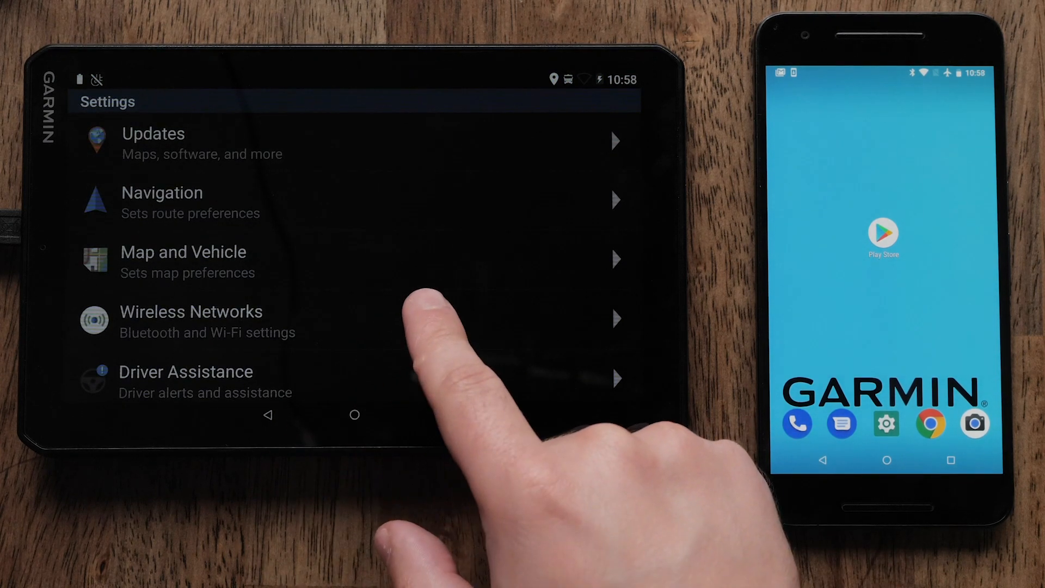
{"action": "left_click", "coordinate": [191, 321]}
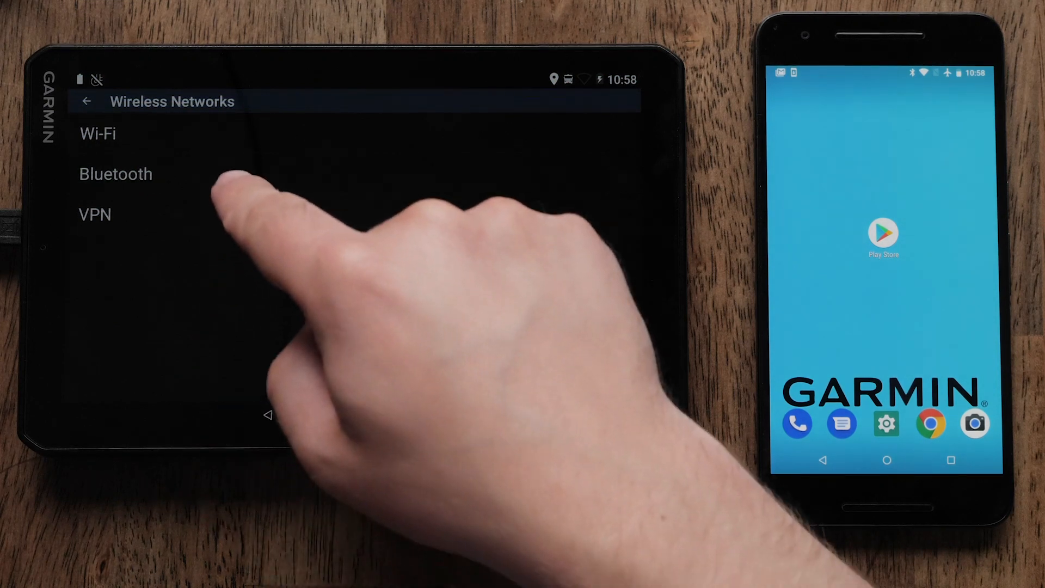
{"action": "left_click", "coordinate": [115, 174]}
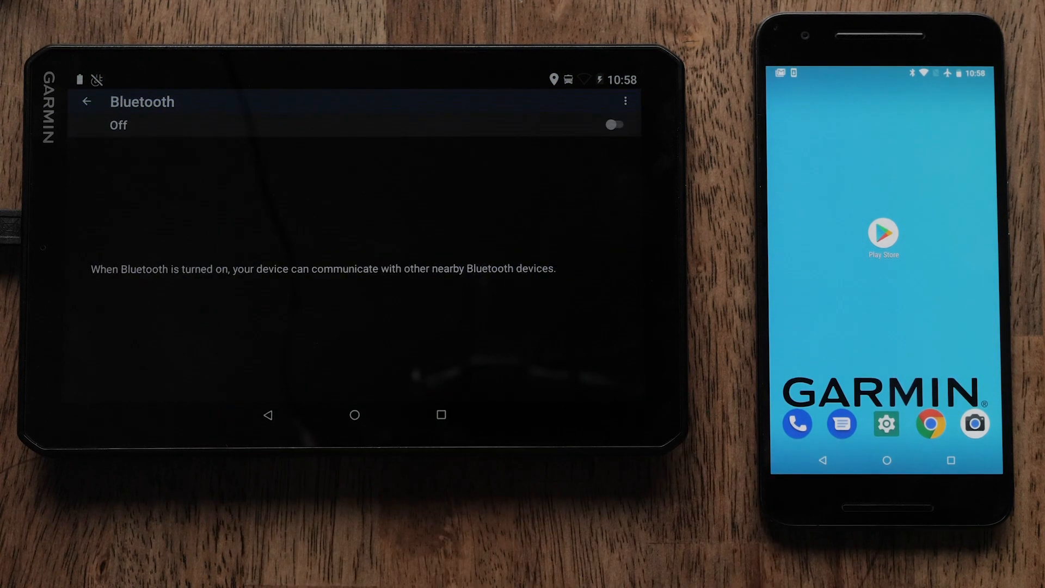
{"action": "left_click", "coordinate": [611, 125]}
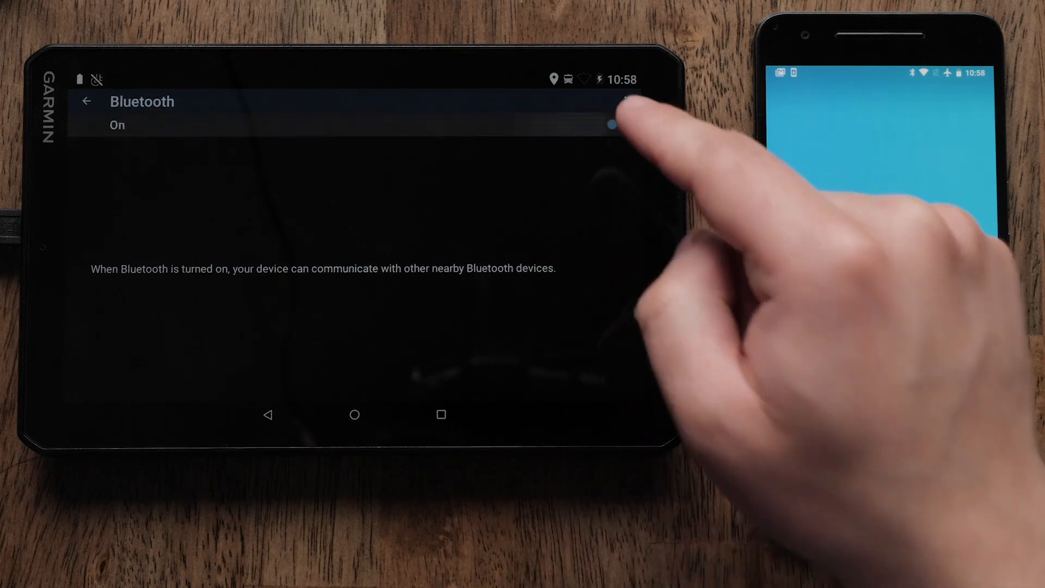
{"action": "left_click", "coordinate": [612, 125]}
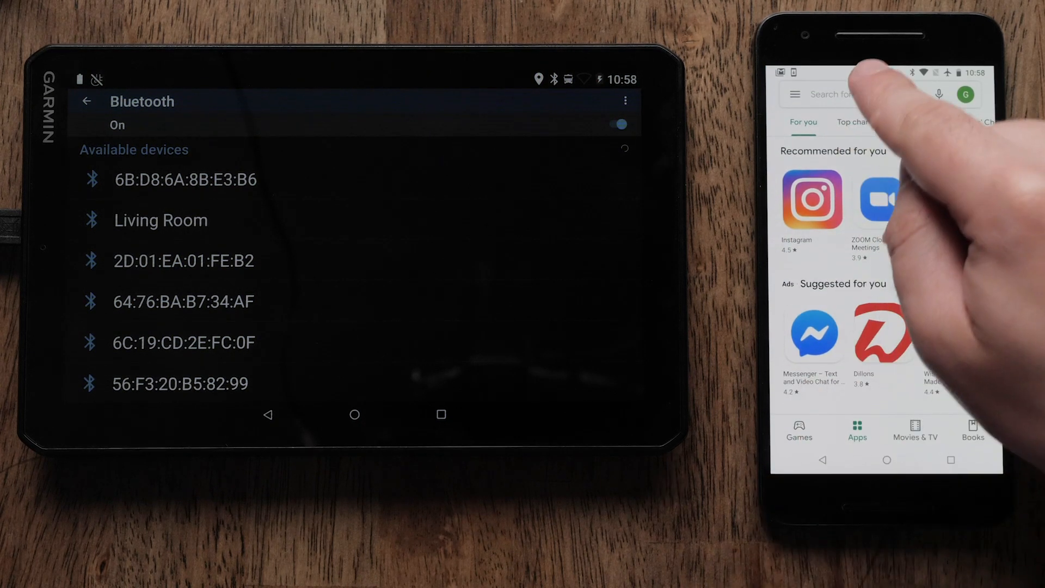
Search the Play Store for 'garmin drive' and install the Garmin Drive app
{"action": "left_click", "coordinate": [860, 94]}
{"action": "type", "text": "garmin drive"}
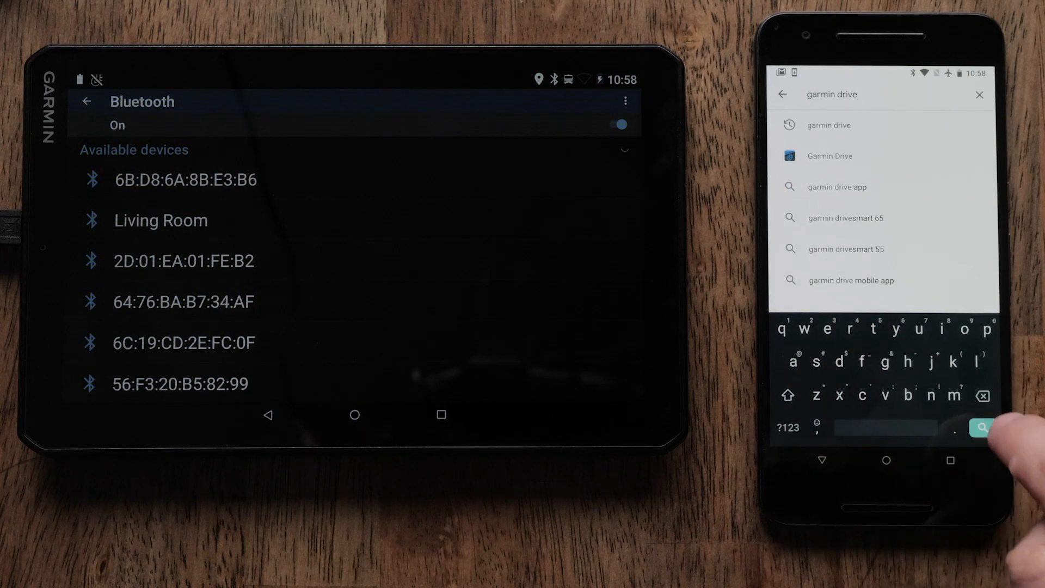
{"action": "left_click", "coordinate": [981, 427]}
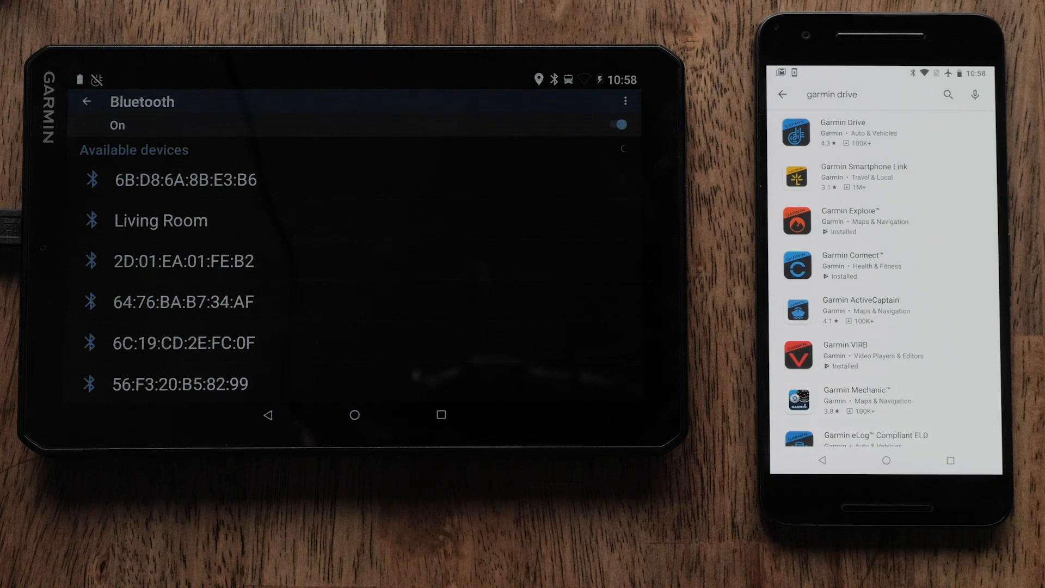
{"action": "left_click", "coordinate": [842, 131]}
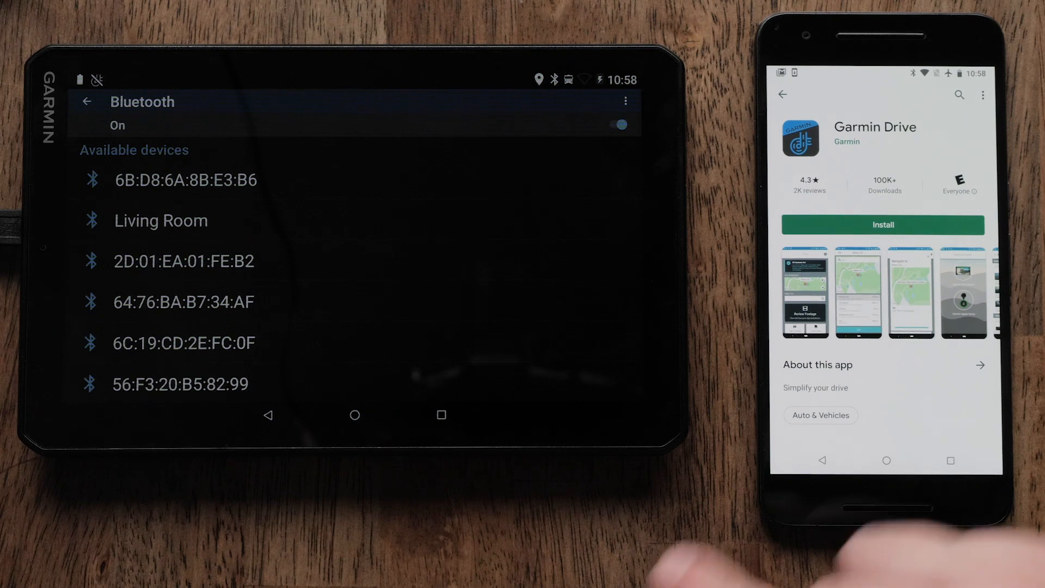
{"action": "left_click", "coordinate": [882, 224]}
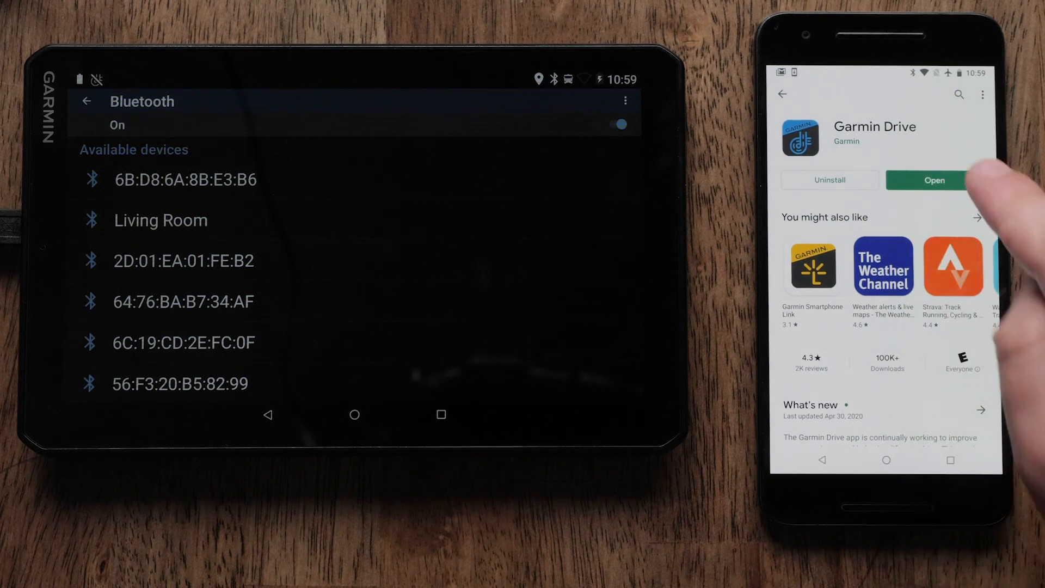
Launch Garmin Drive, agree to the EULA, and accept the safety warning
{"action": "left_click", "coordinate": [931, 180]}
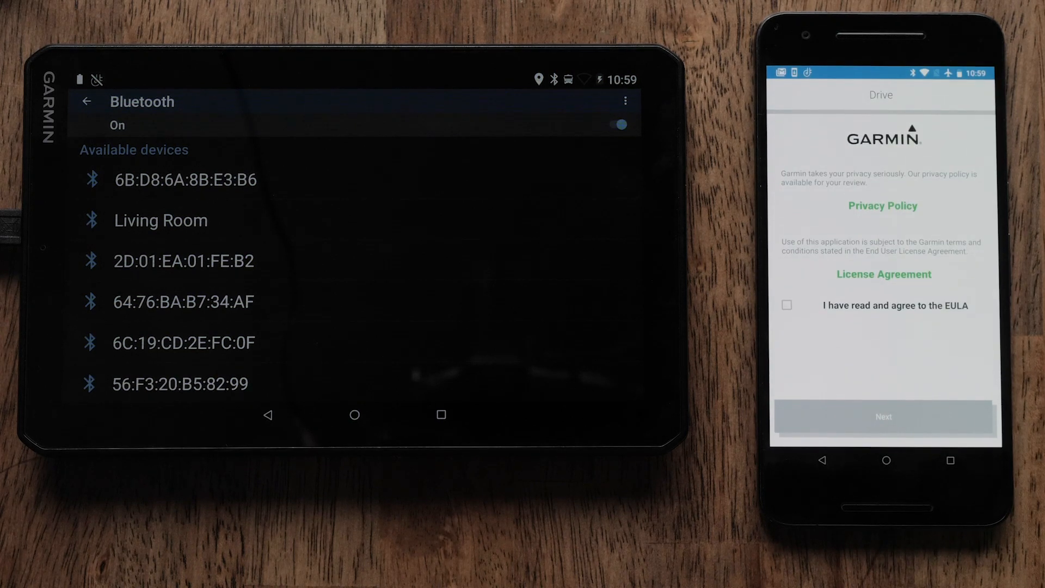
{"action": "left_click", "coordinate": [786, 305]}
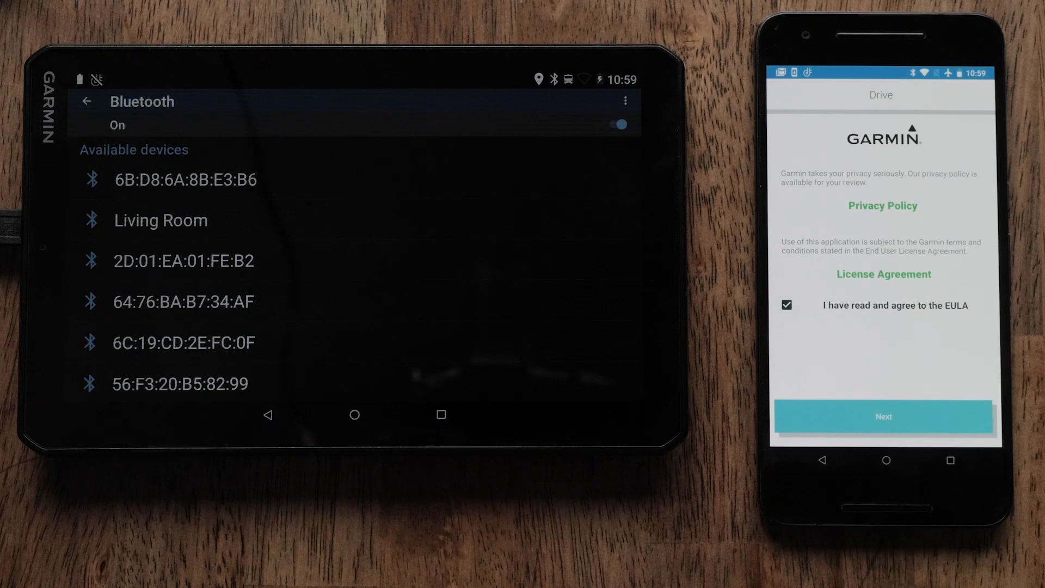
{"action": "left_click", "coordinate": [882, 415]}
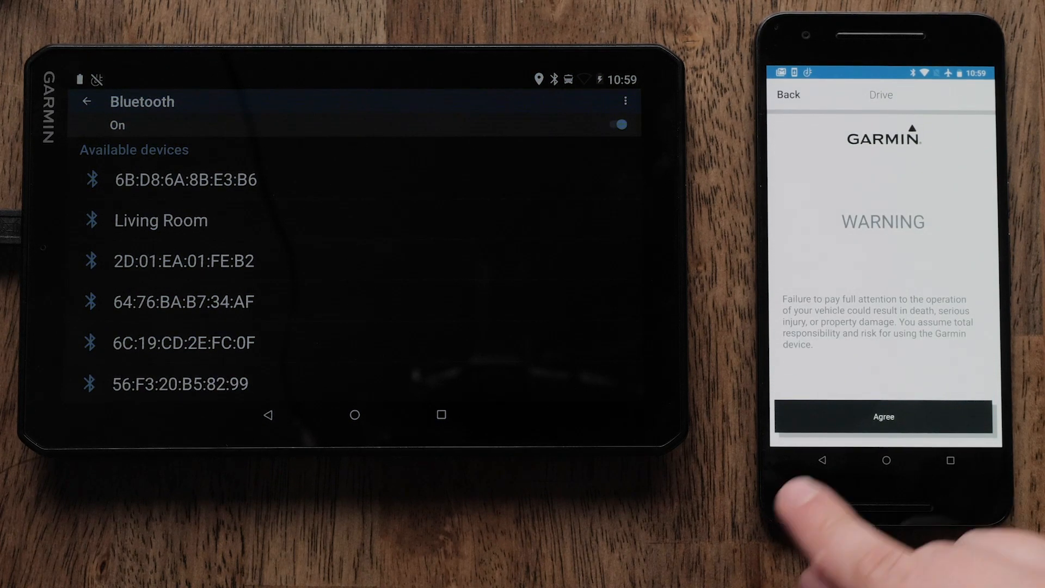
{"action": "left_click", "coordinate": [882, 416]}
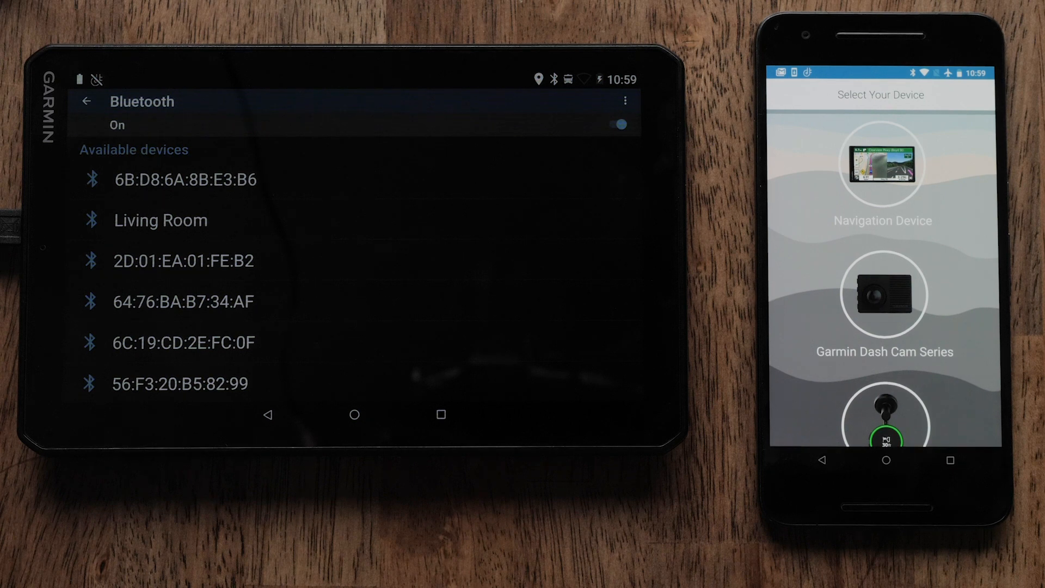
Choose Navigation Device, continue, and allow Garmin Drive to access the phone's location
{"action": "left_click", "coordinate": [881, 165]}
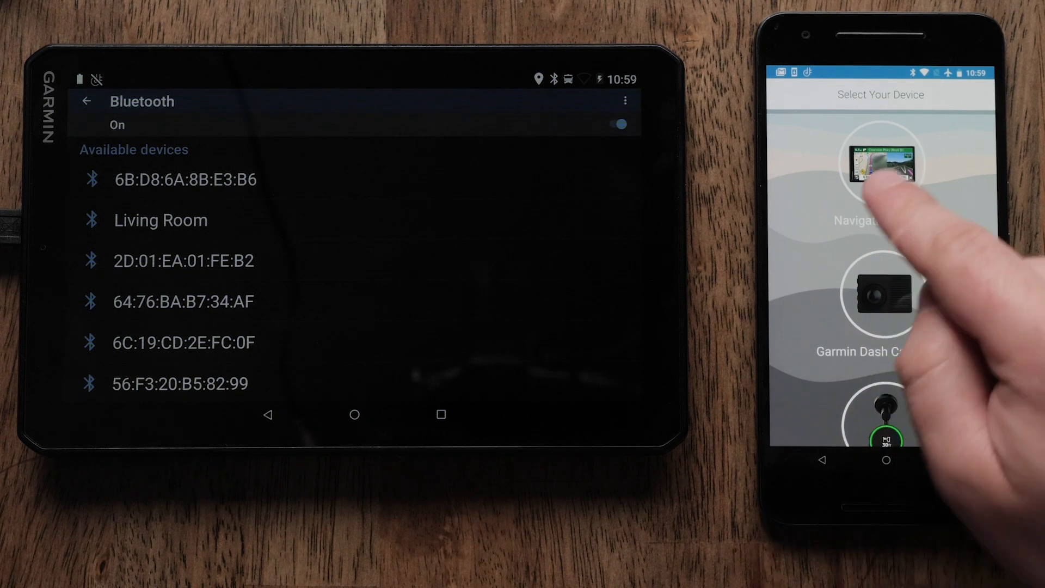
{"action": "left_click", "coordinate": [879, 166]}
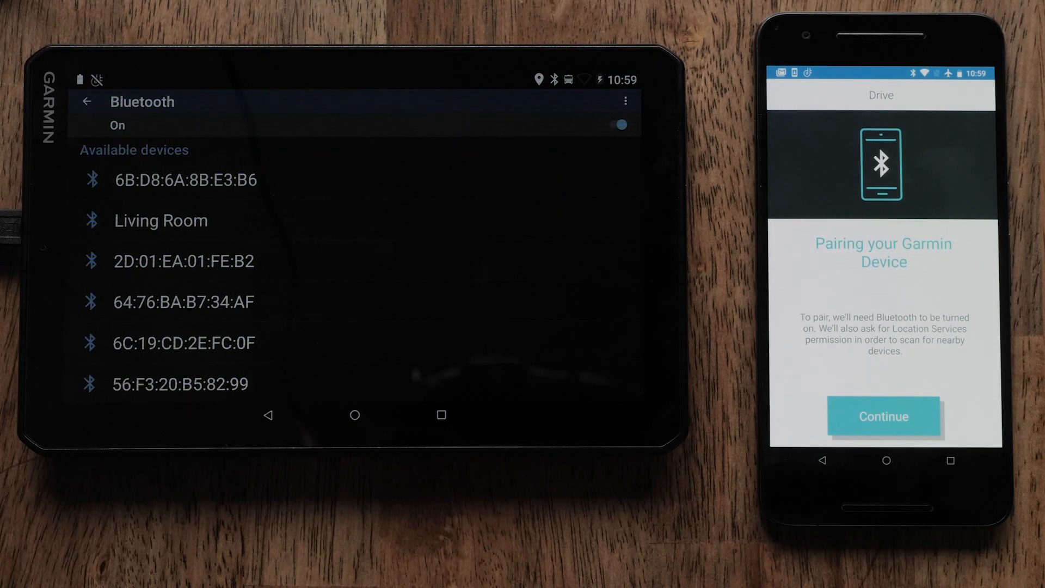
{"action": "left_click", "coordinate": [882, 415]}
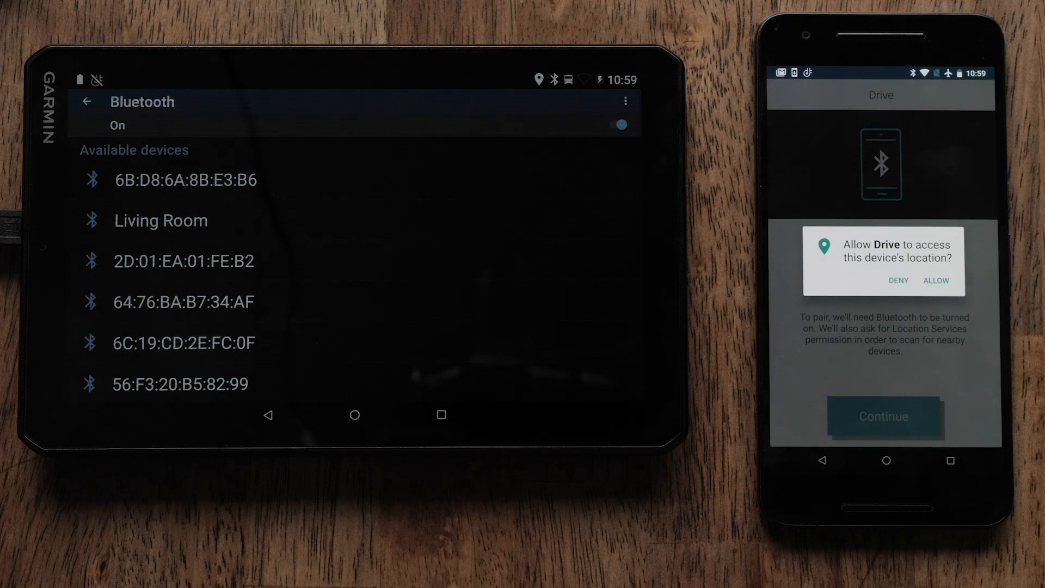
{"action": "left_click", "coordinate": [935, 280]}
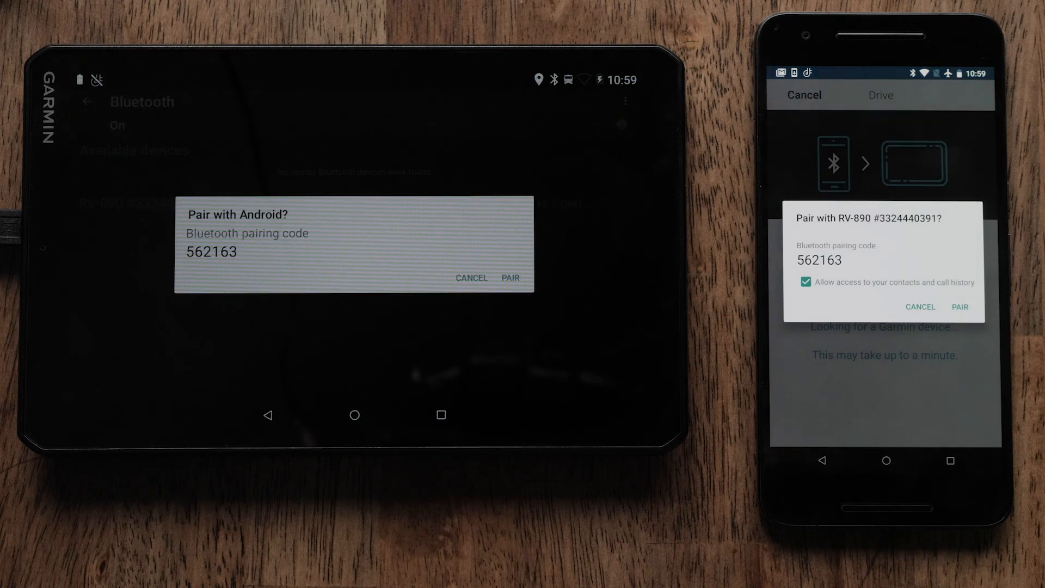
Confirm PAIR on both navigator and phone, then accept the personal data notice
{"action": "left_click", "coordinate": [509, 277]}
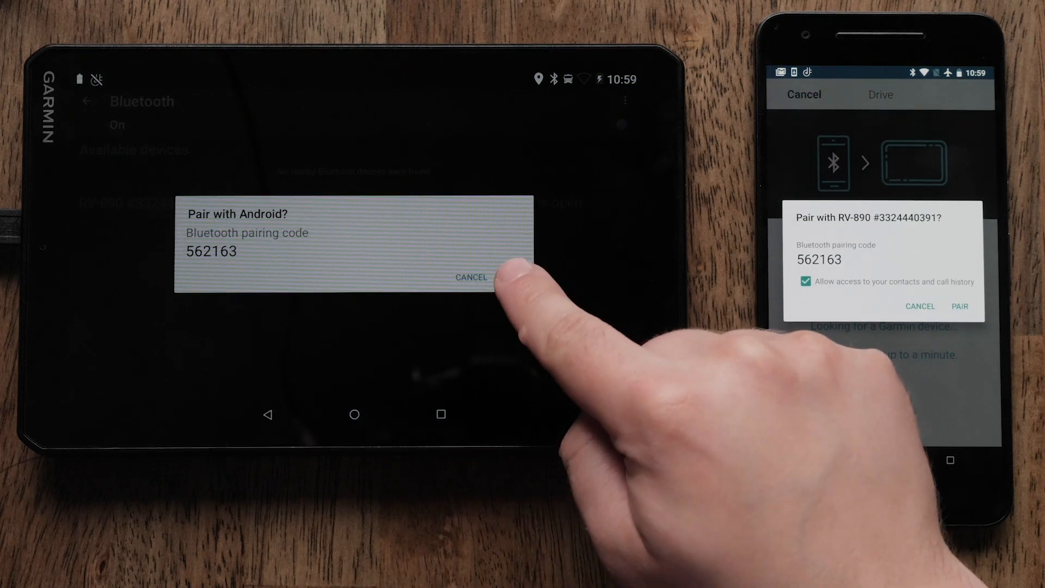
{"action": "left_click", "coordinate": [958, 306]}
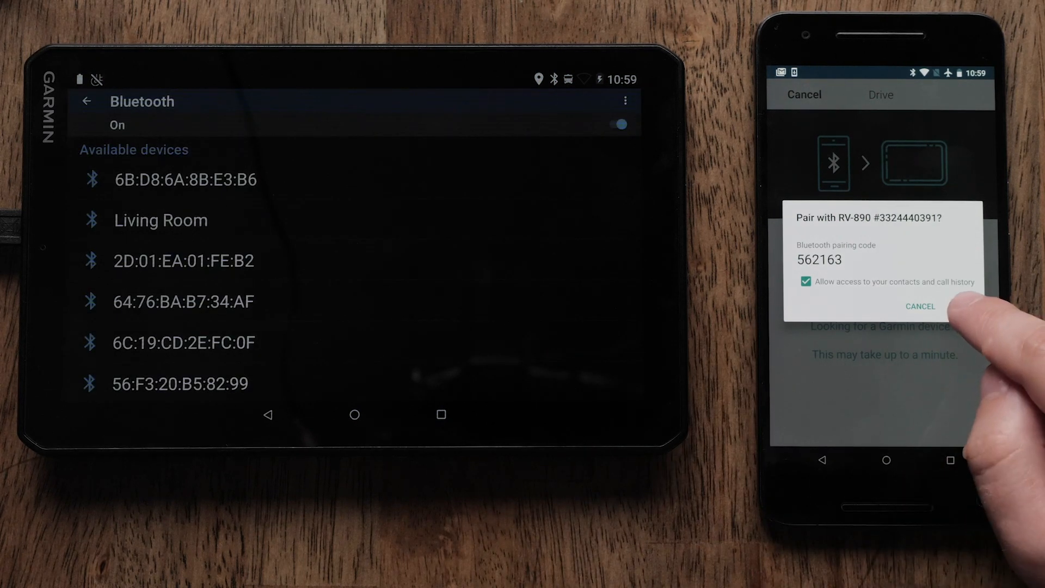
{"action": "left_click", "coordinate": [918, 306]}
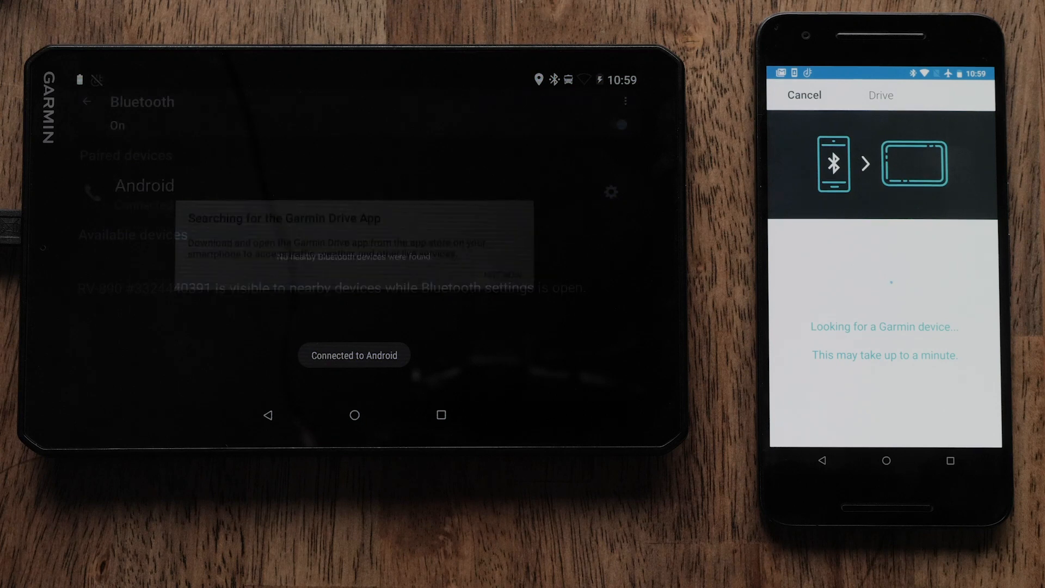
{"action": "left_click", "coordinate": [884, 415]}
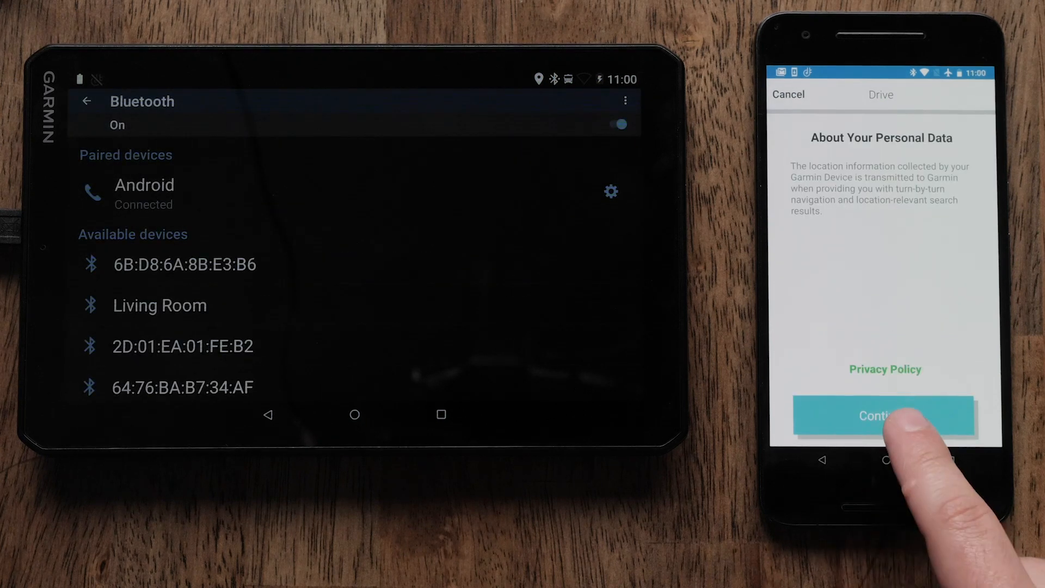
{"action": "left_click", "coordinate": [881, 415]}
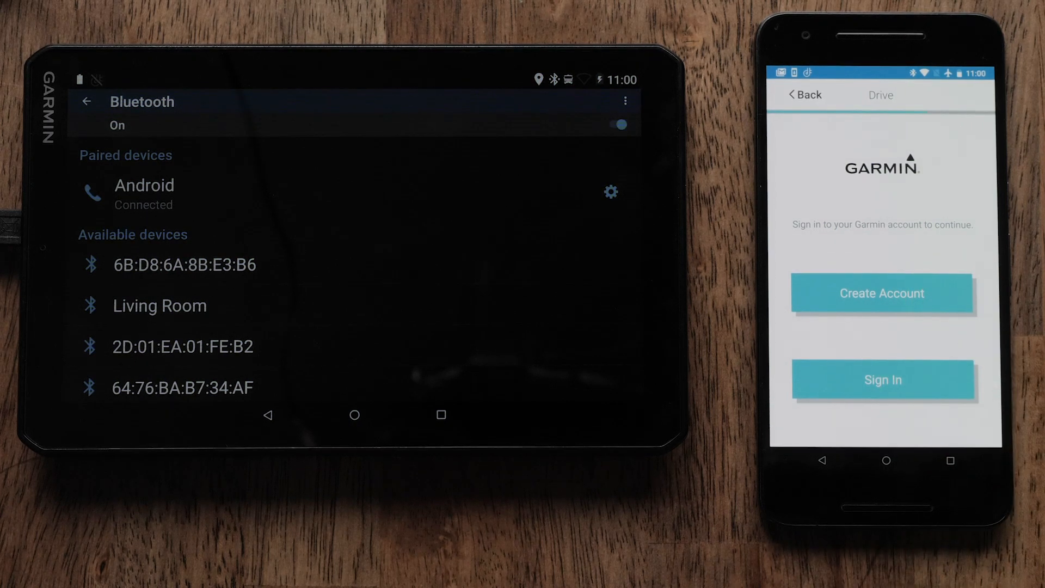
Create a Garmin account, entering a name starting 'G' plus email and password
{"action": "left_click", "coordinate": [881, 293]}
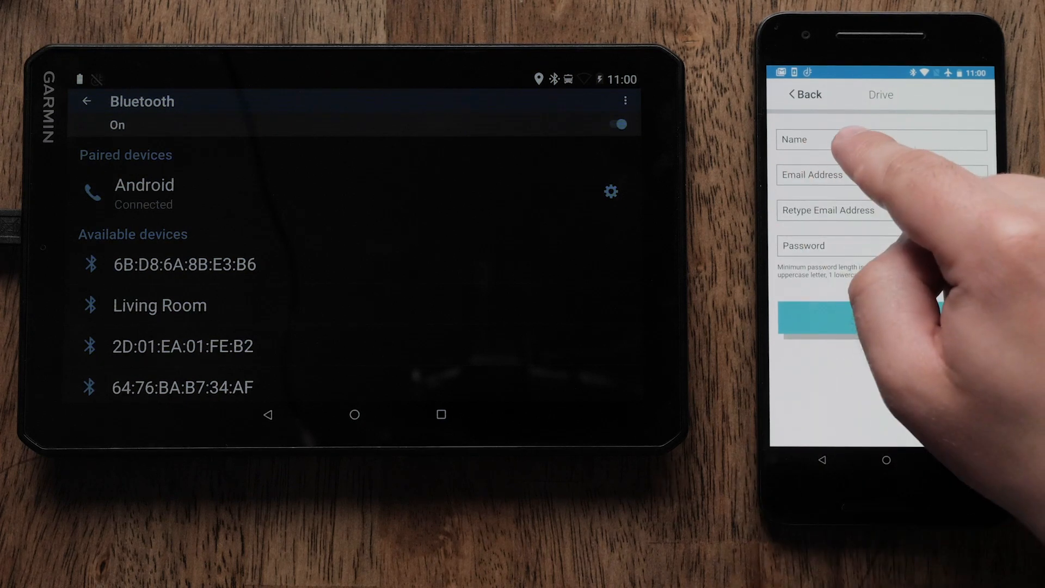
{"action": "left_click", "coordinate": [880, 140]}
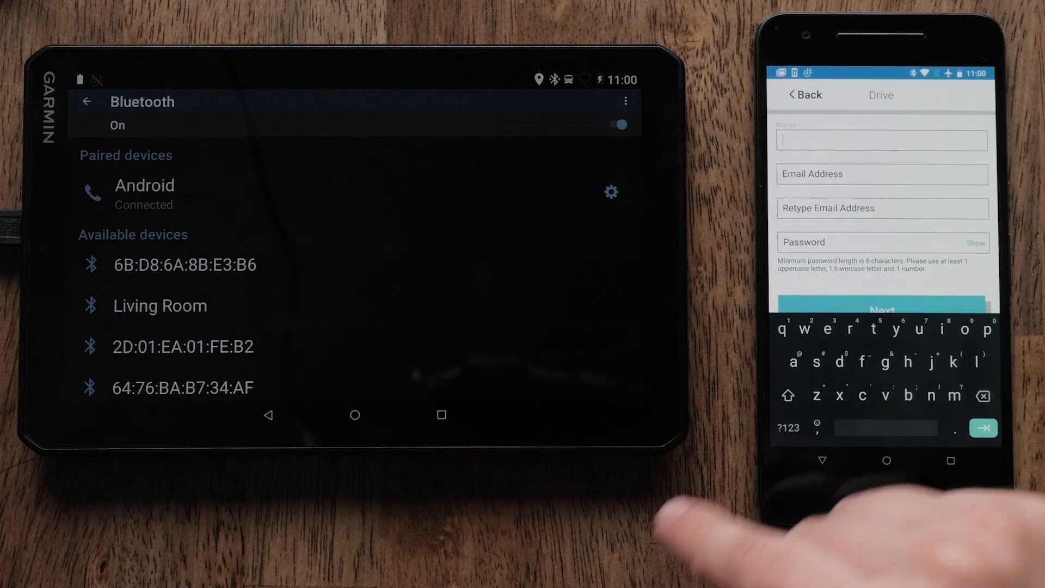
{"action": "type", "text": "Garmin"}
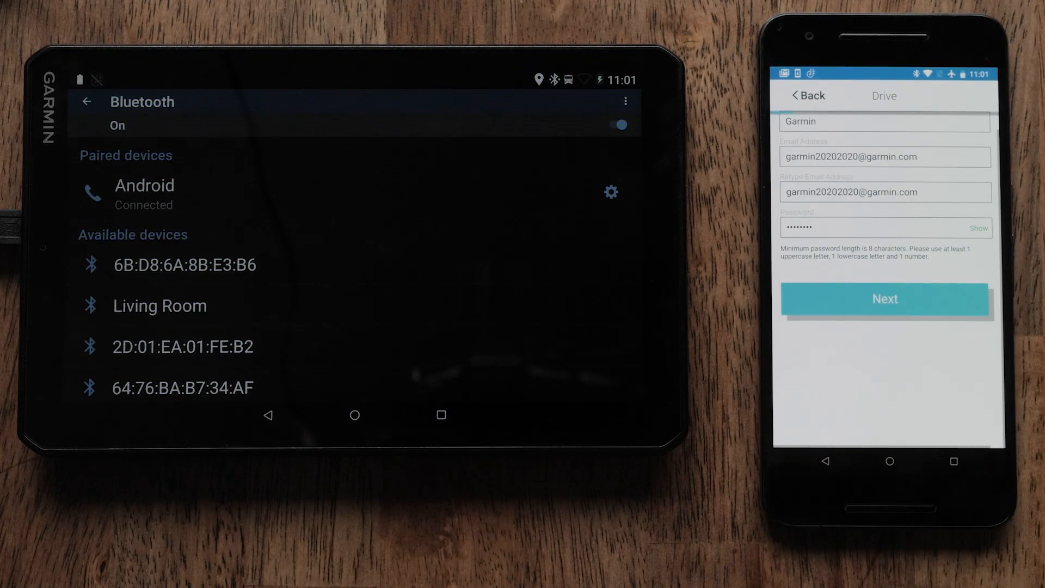
{"action": "left_click", "coordinate": [885, 299]}
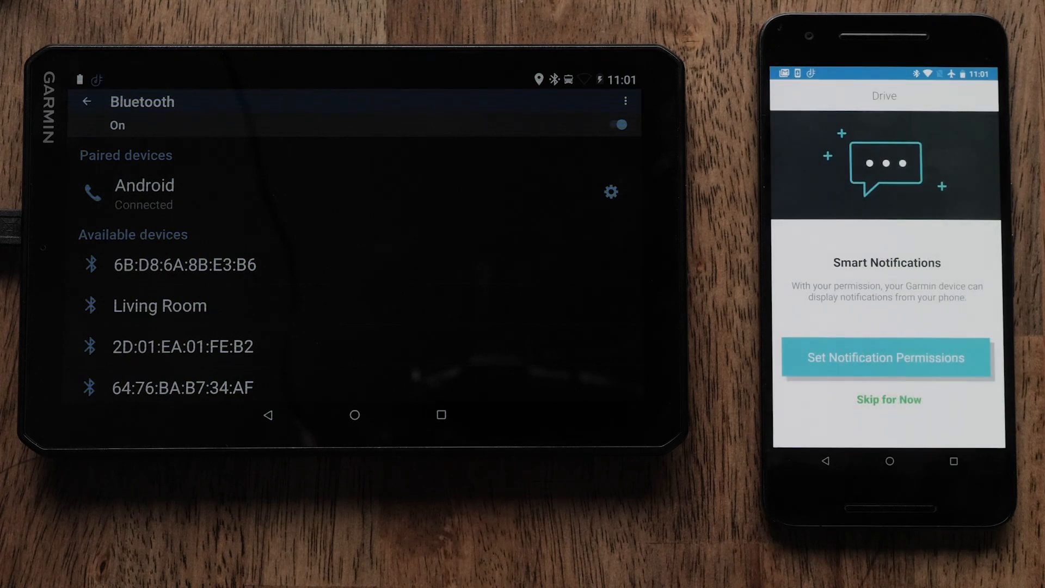
Switch on notification access for Drive in phone settings and confirm ALLOW
{"action": "left_click", "coordinate": [886, 357]}
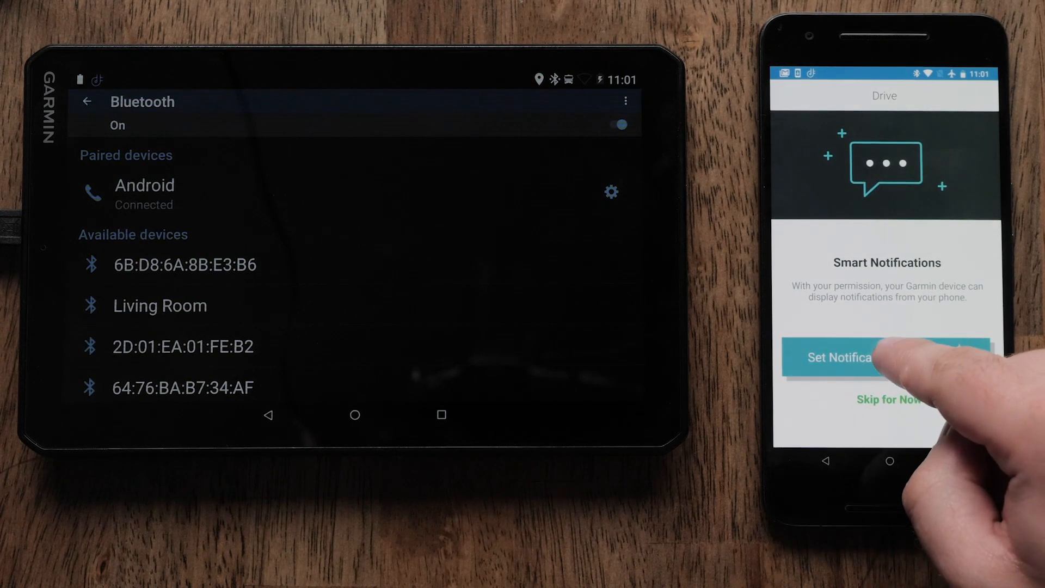
{"action": "left_click", "coordinate": [853, 357]}
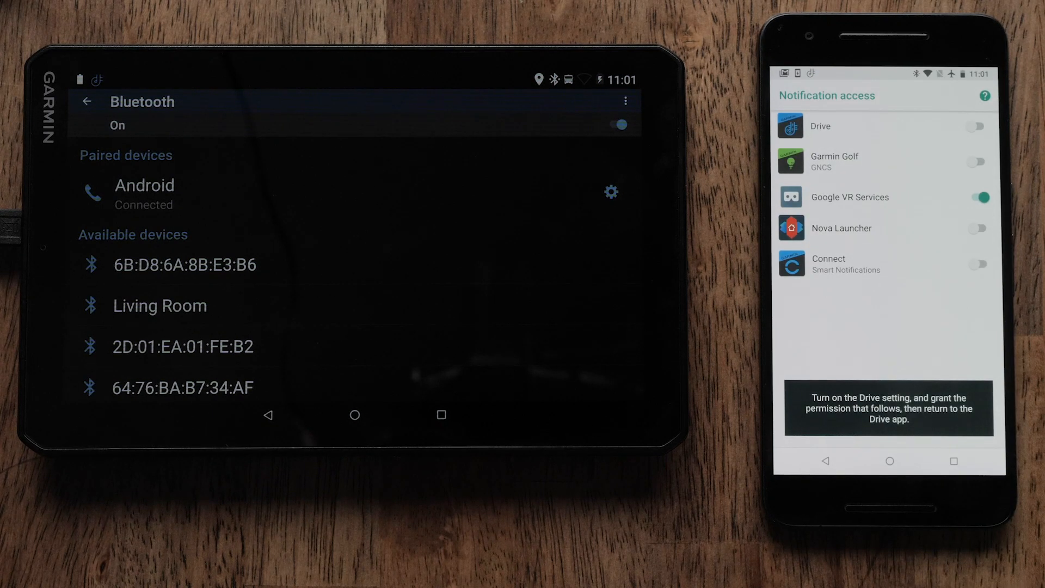
{"action": "left_click", "coordinate": [977, 126]}
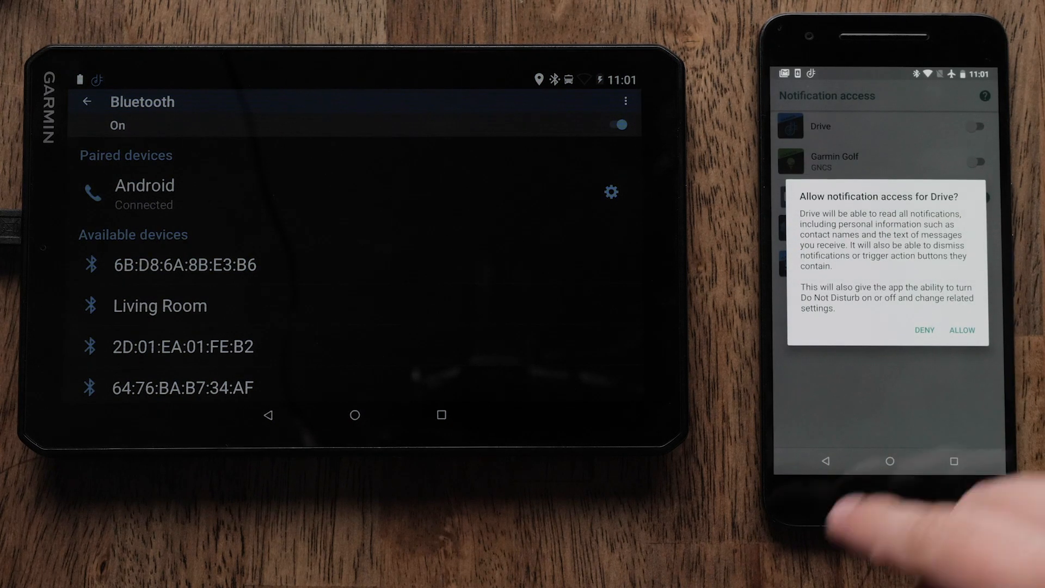
{"action": "left_click", "coordinate": [961, 329]}
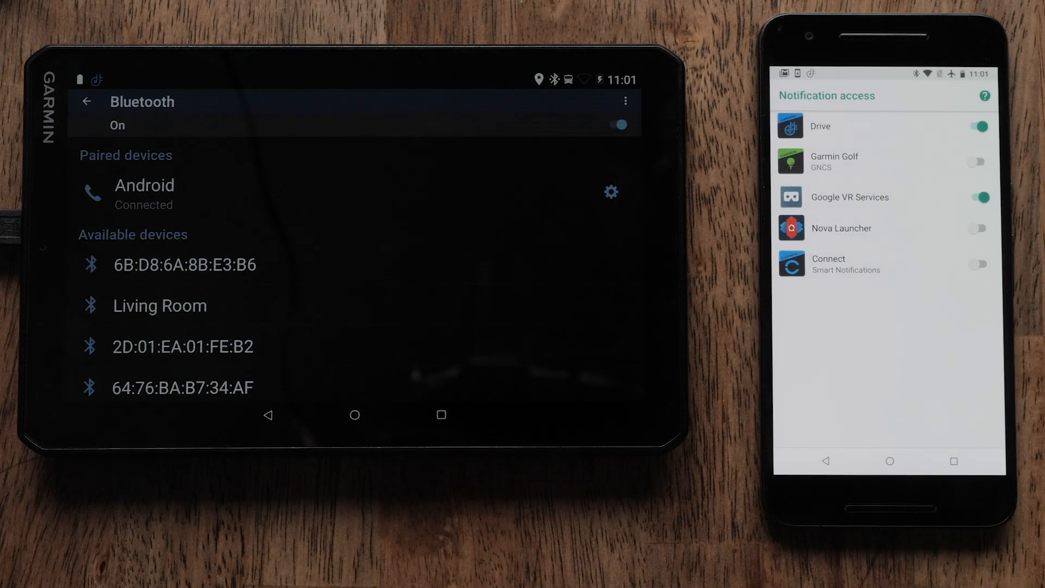